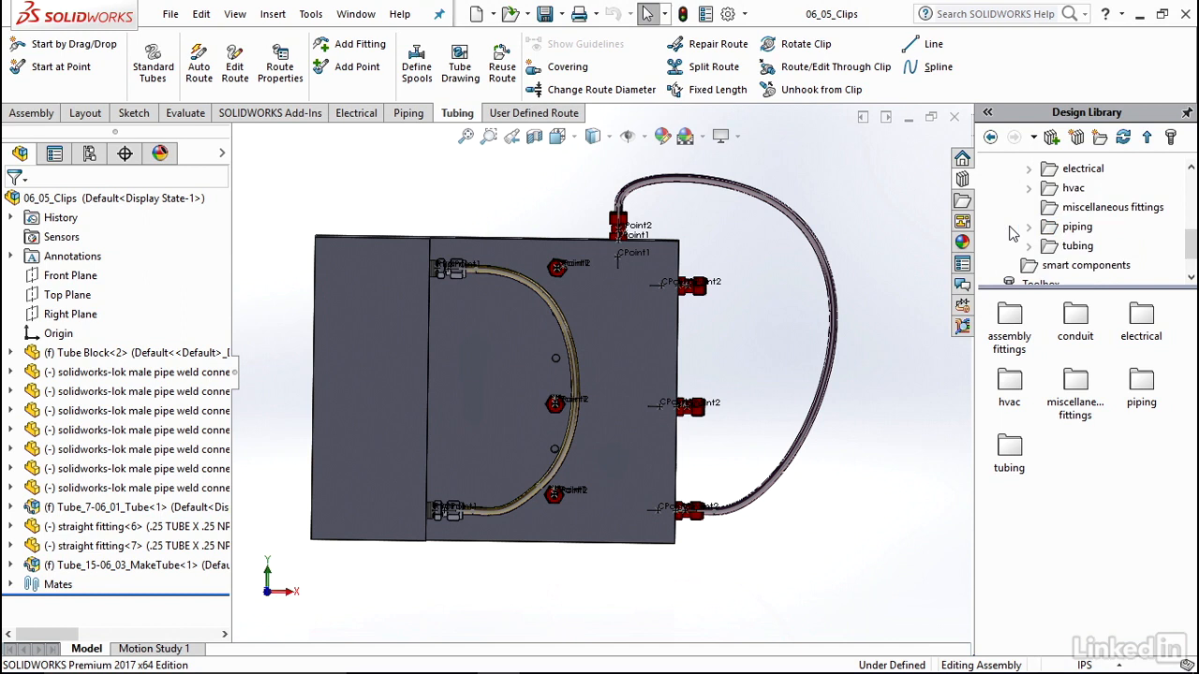
mouse_move(1077, 245)
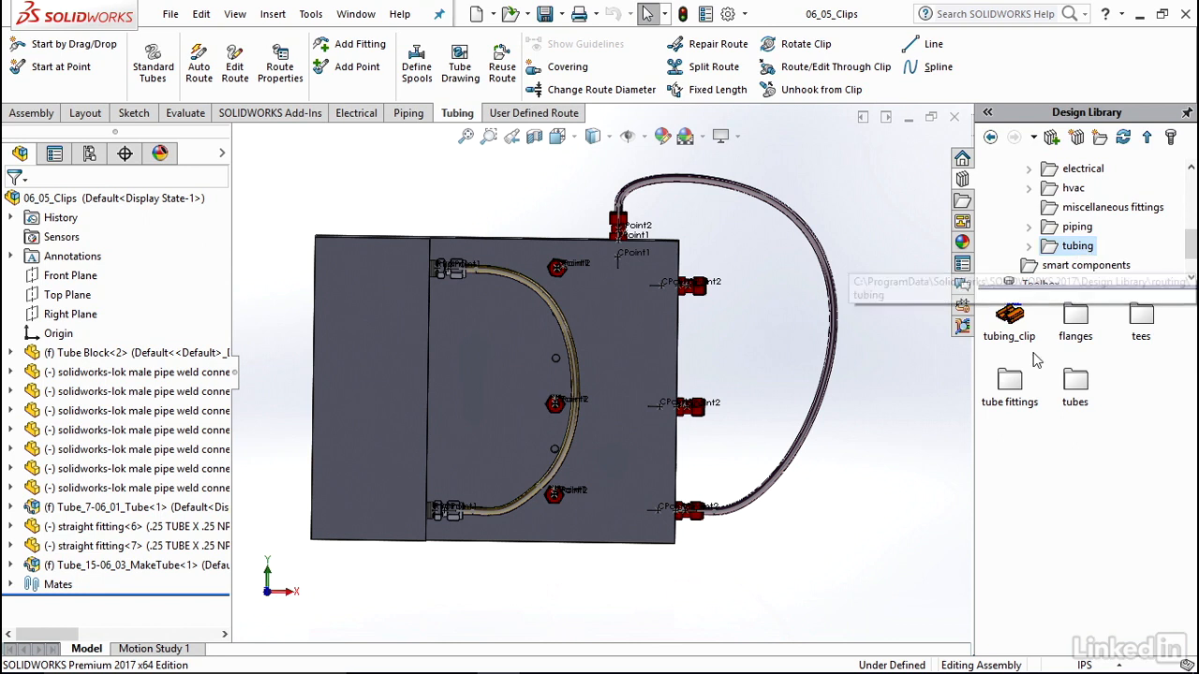
mouse_move(1010, 319)
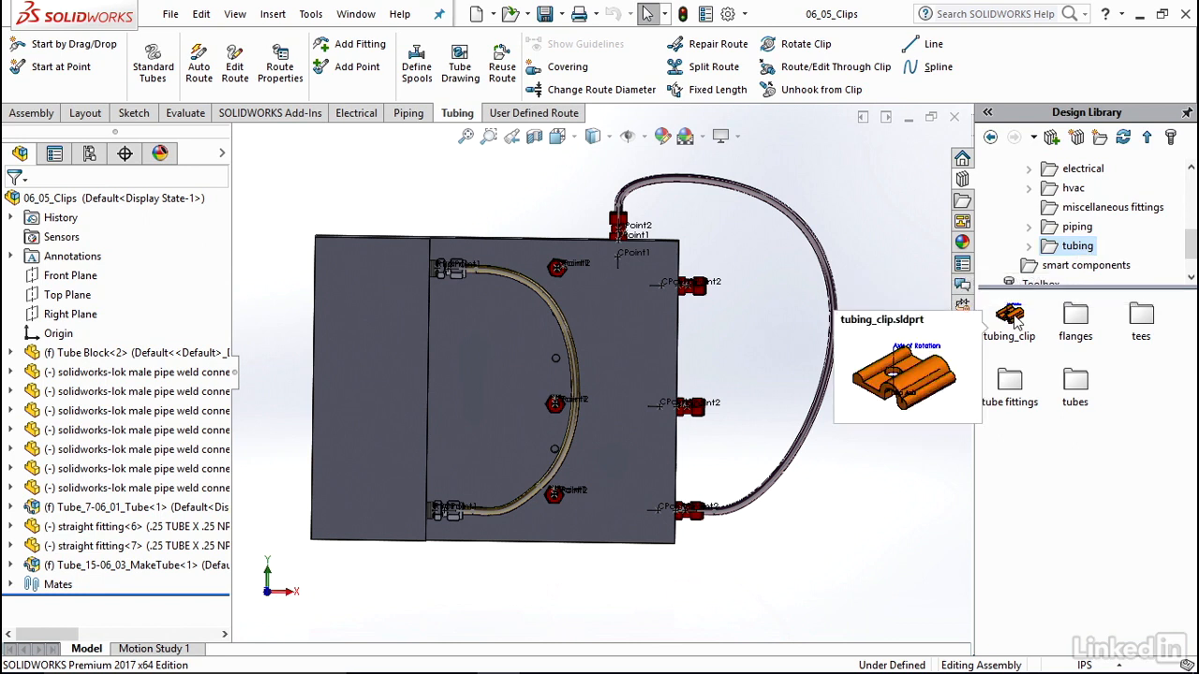
mouse_move(986, 398)
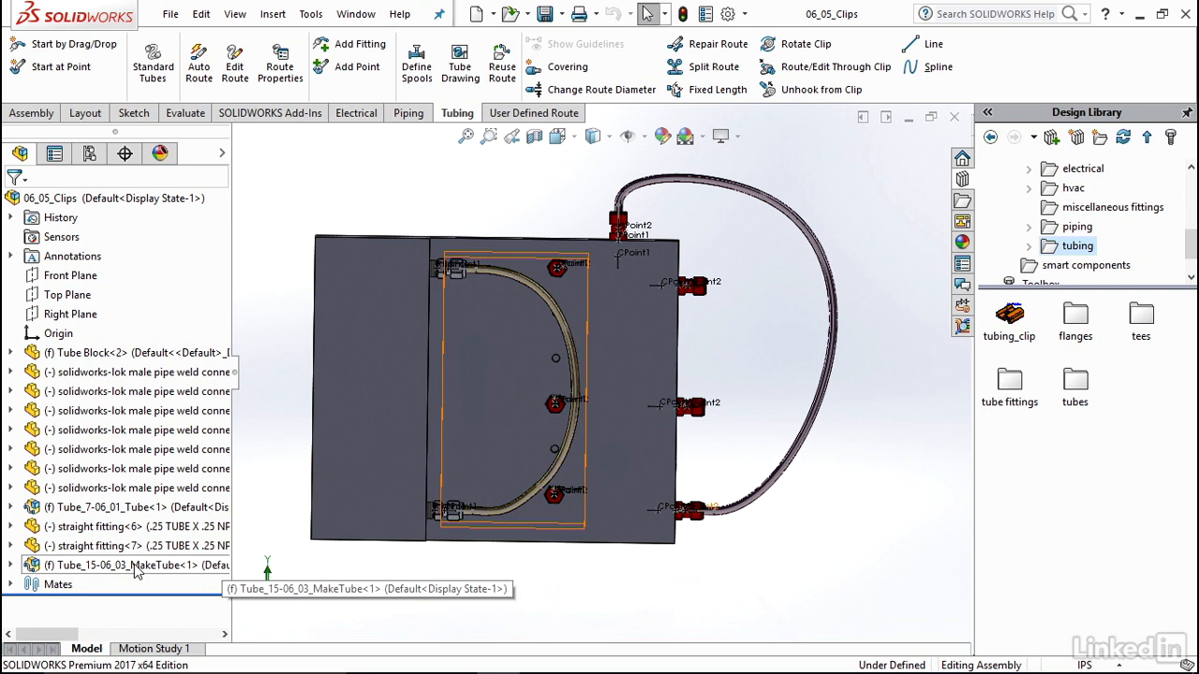
Edit the Tube_15 route and place tubing_clip on the block beside the middle right fitting
right_click(136, 565)
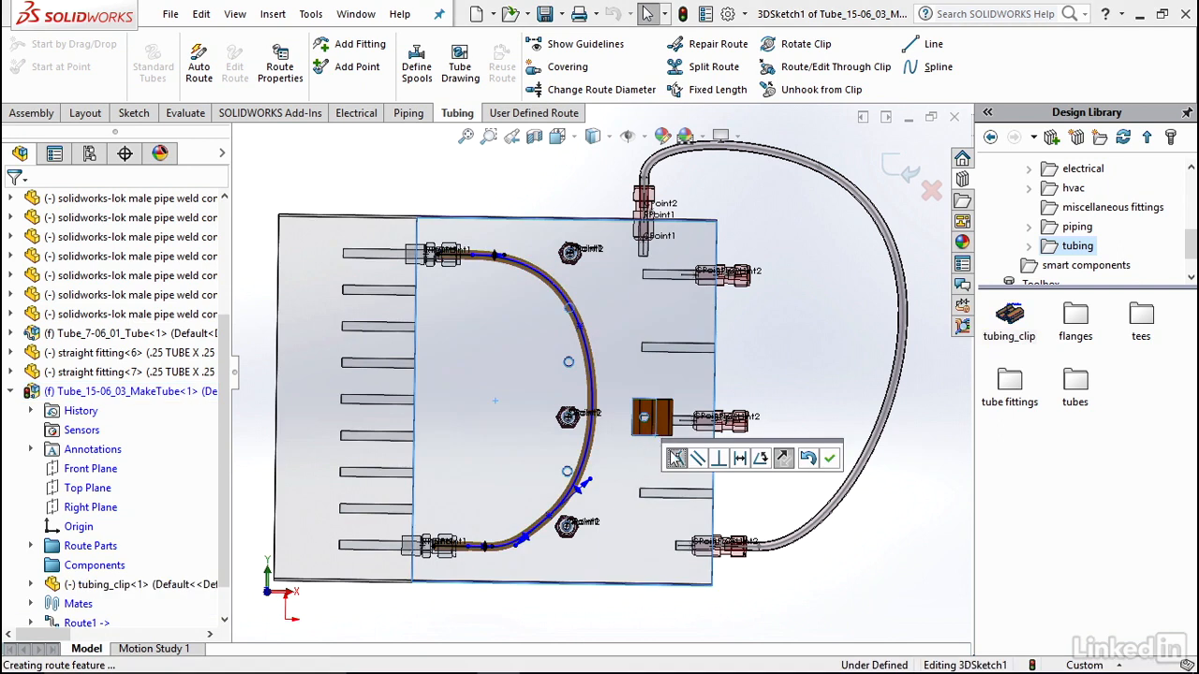
mouse_move(674, 458)
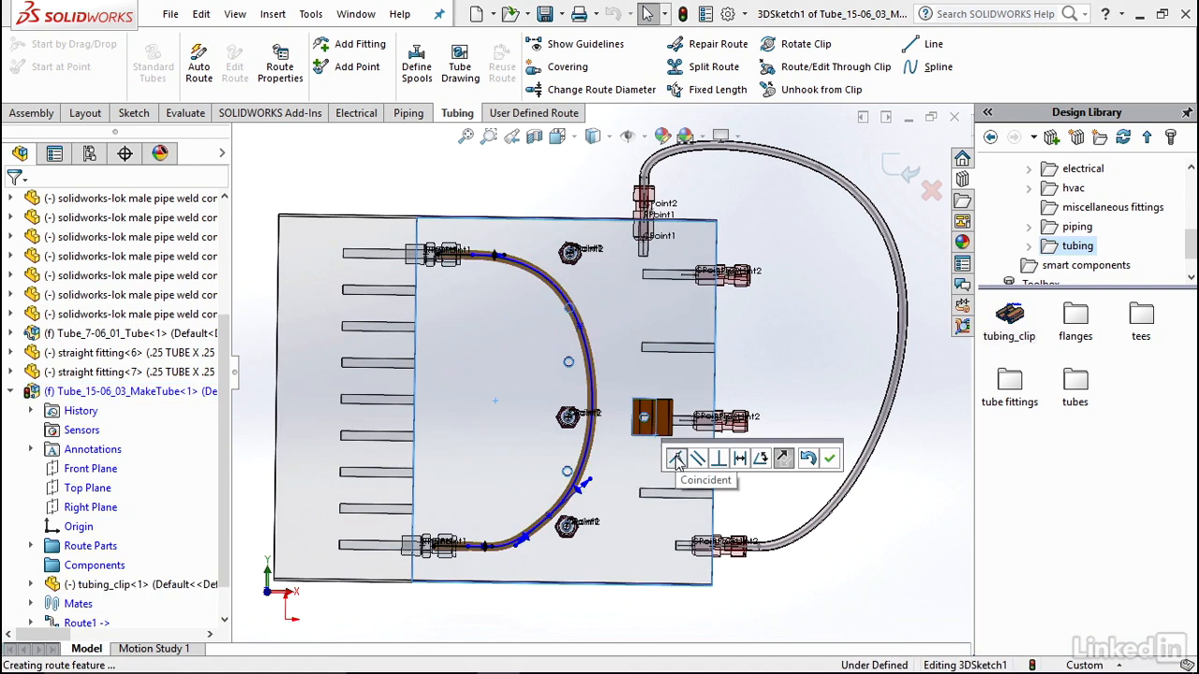
mouse_move(649, 356)
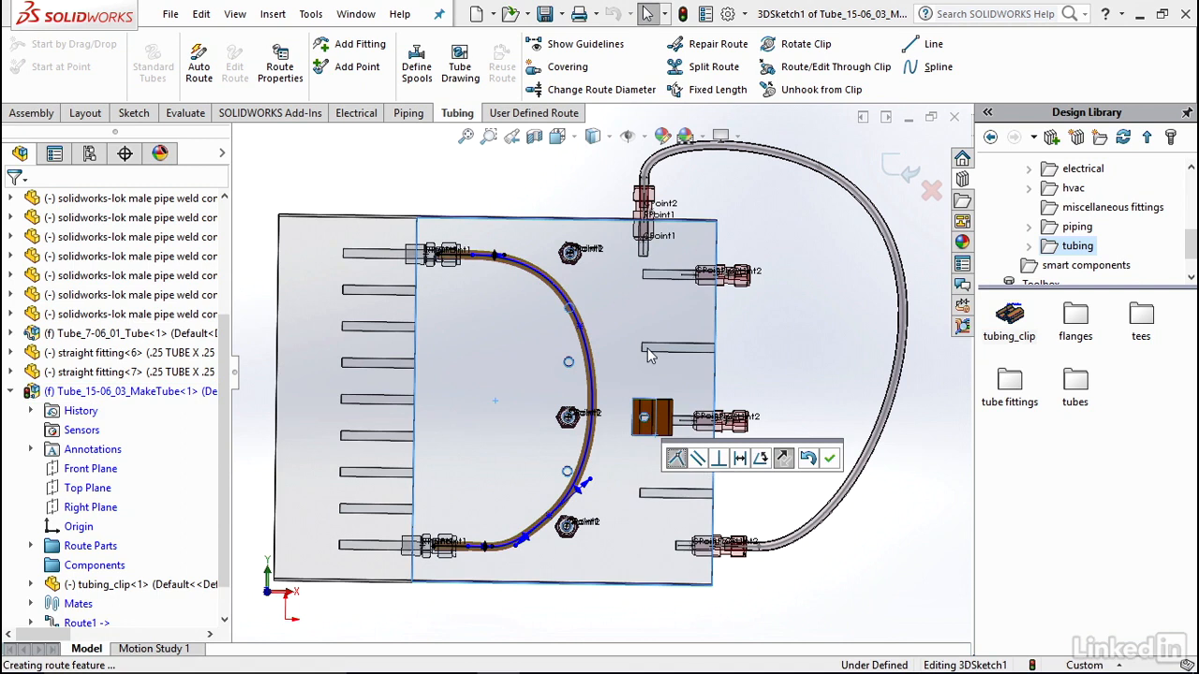
mouse_move(831, 458)
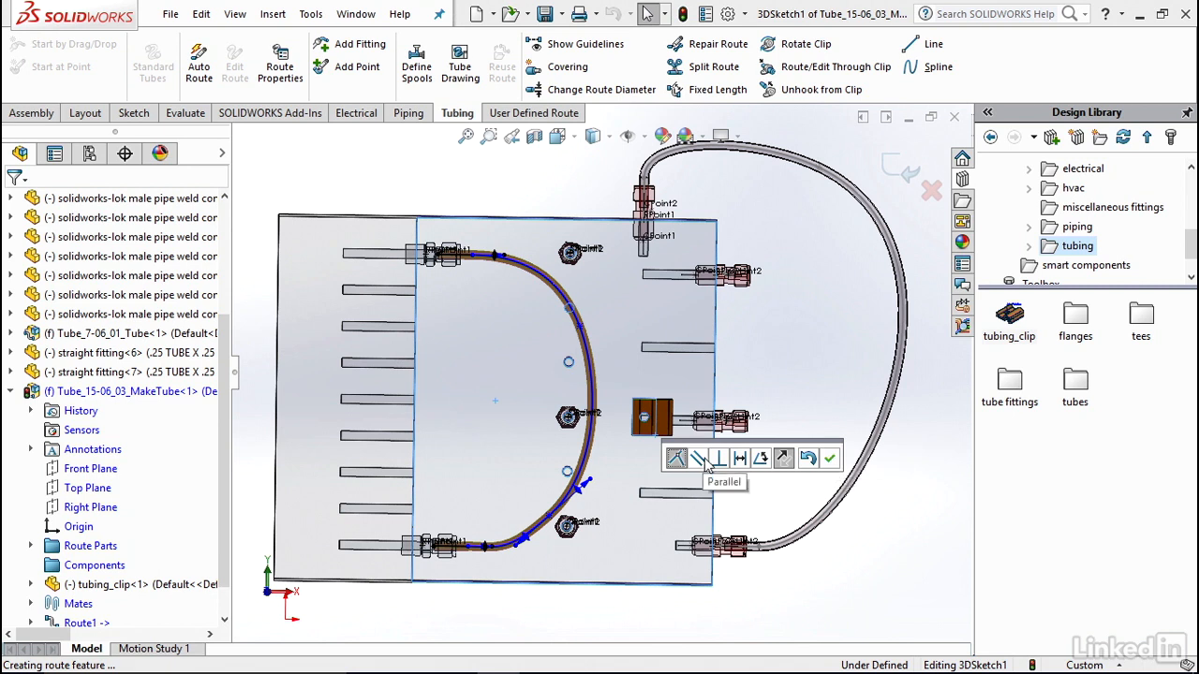
mouse_move(761, 459)
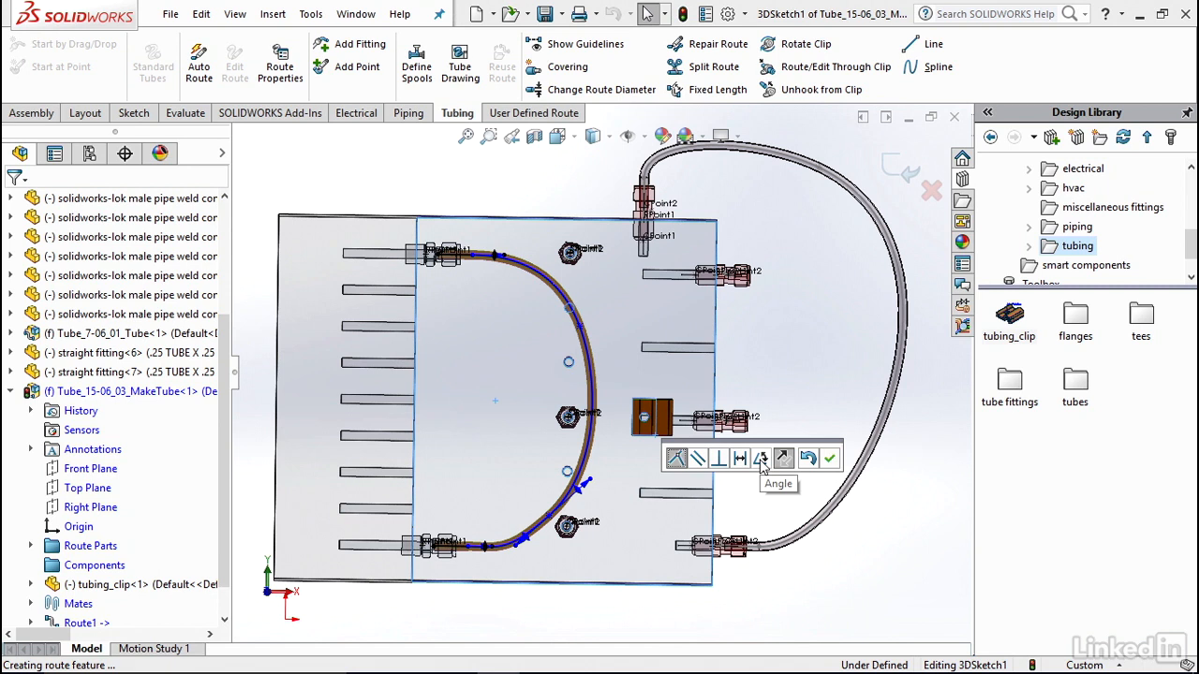
mouse_move(779, 460)
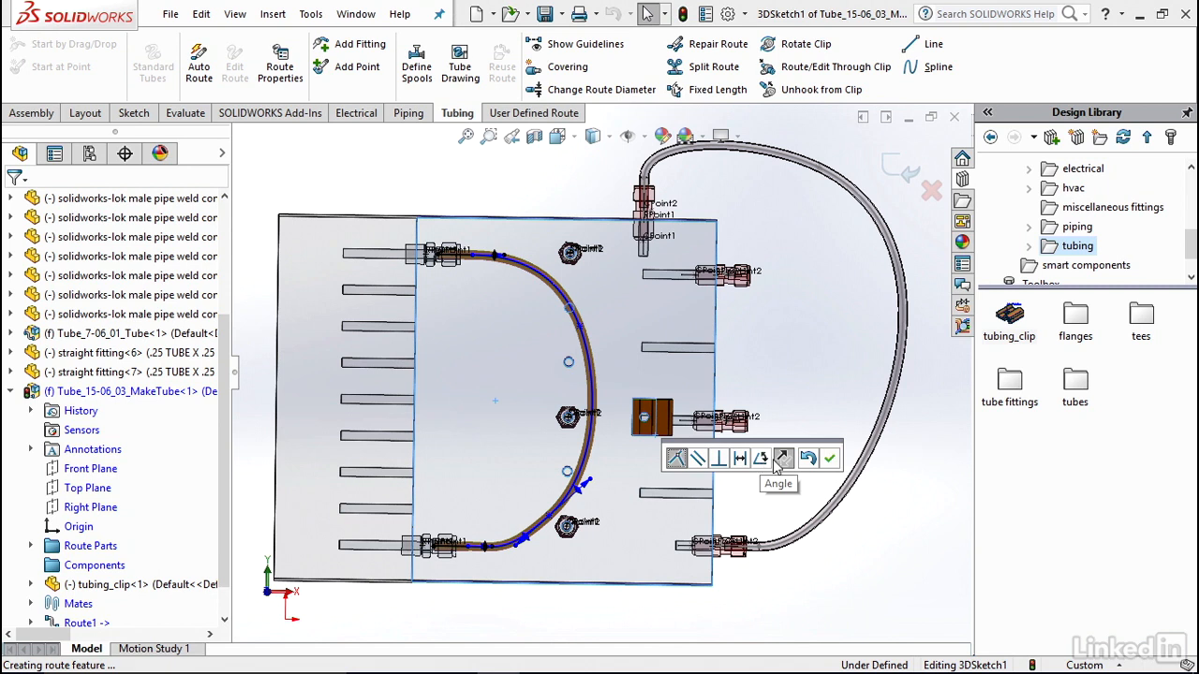
click(831, 458)
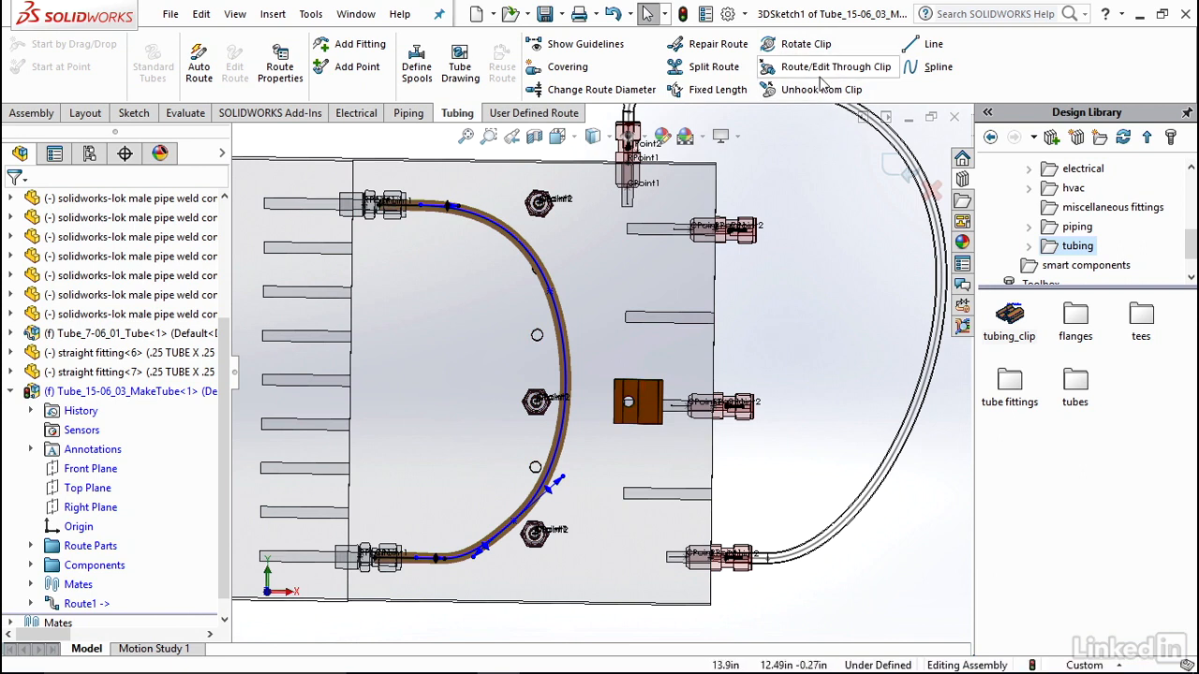
mouse_move(822, 80)
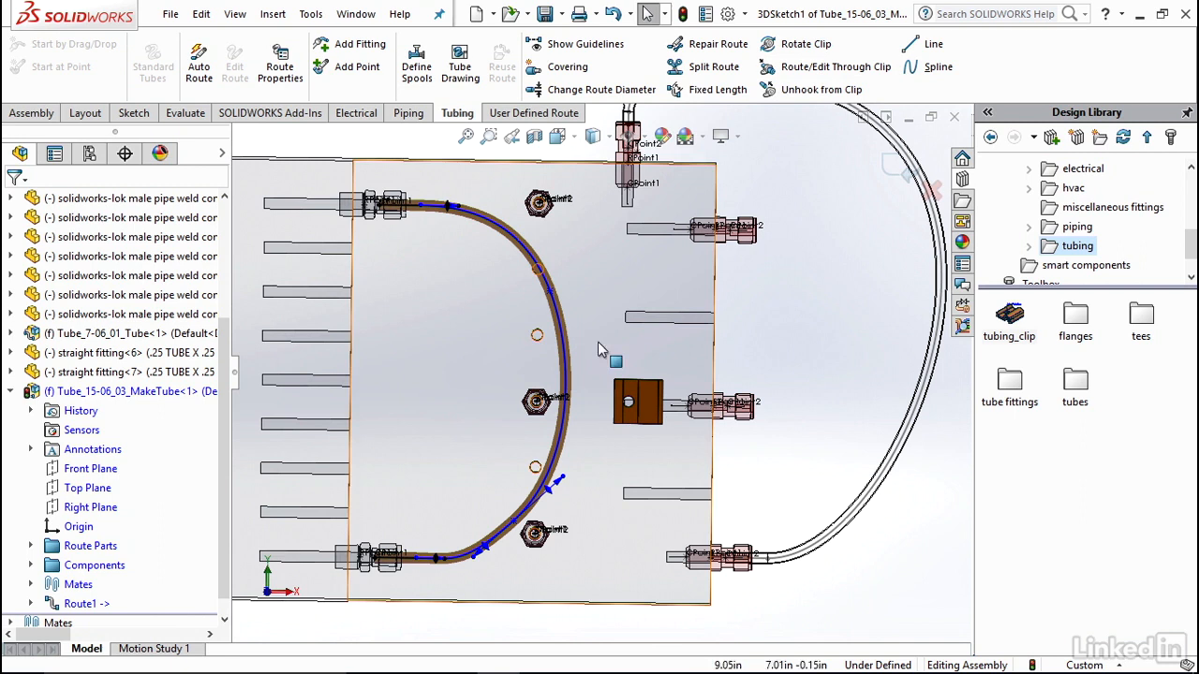
mouse_move(653, 408)
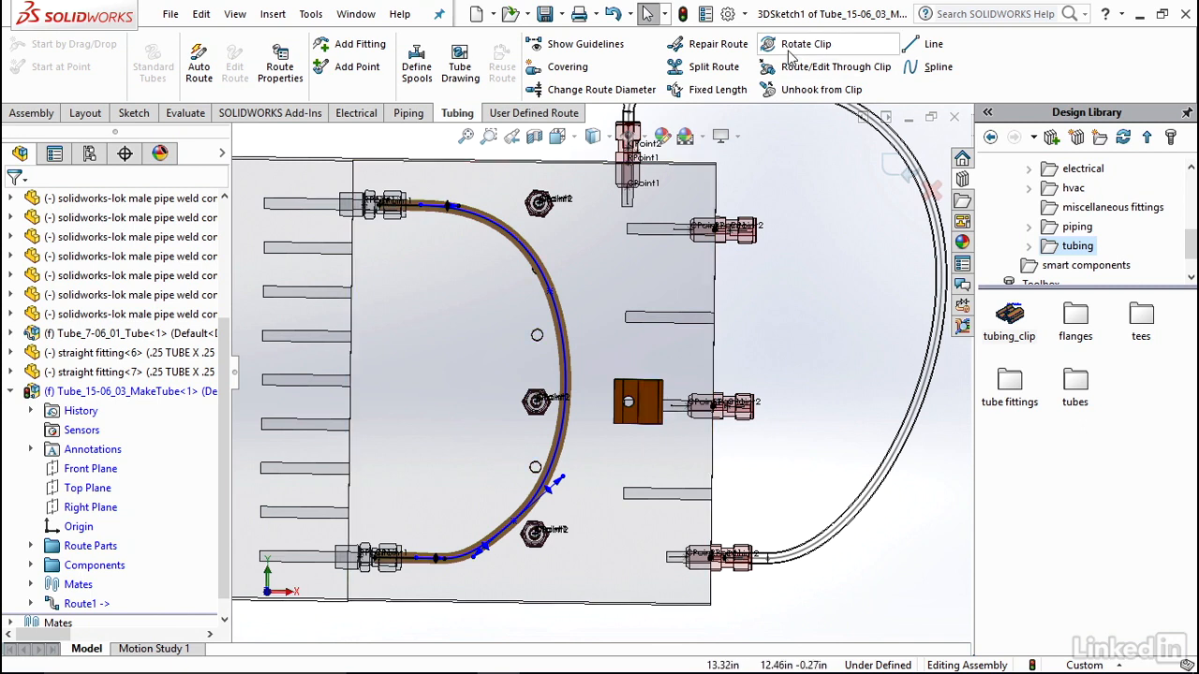
mouse_move(803, 44)
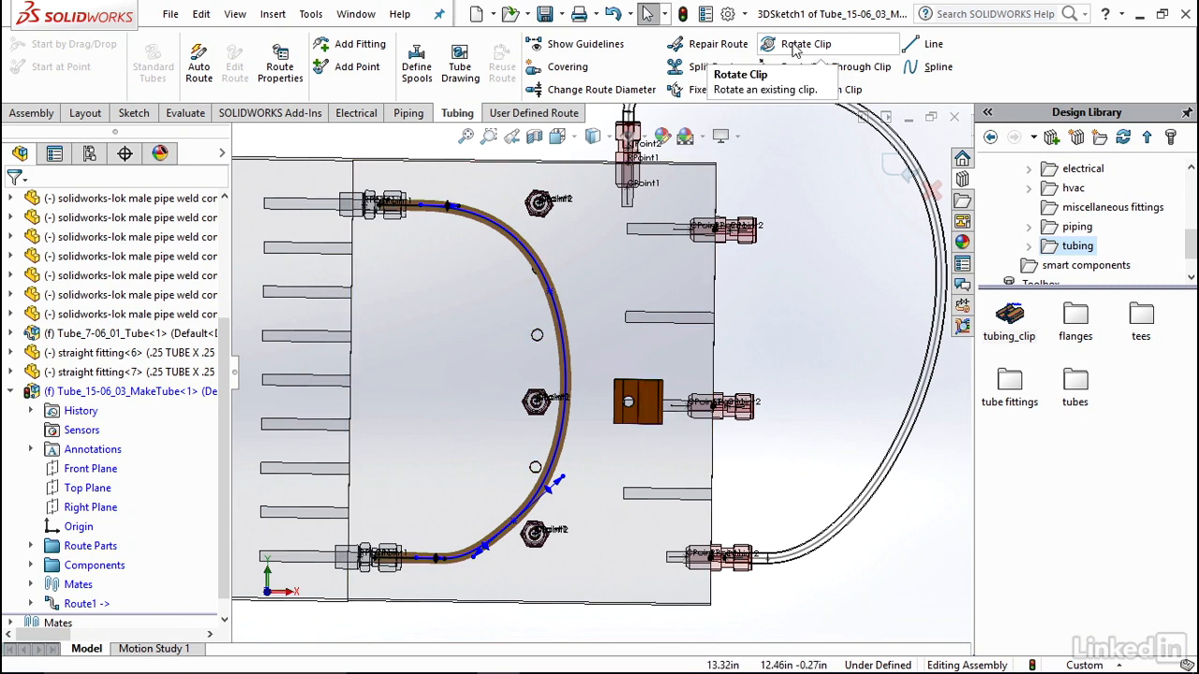
Rotate the tubing clip 20 degrees, then undo it back to straight
click(803, 43)
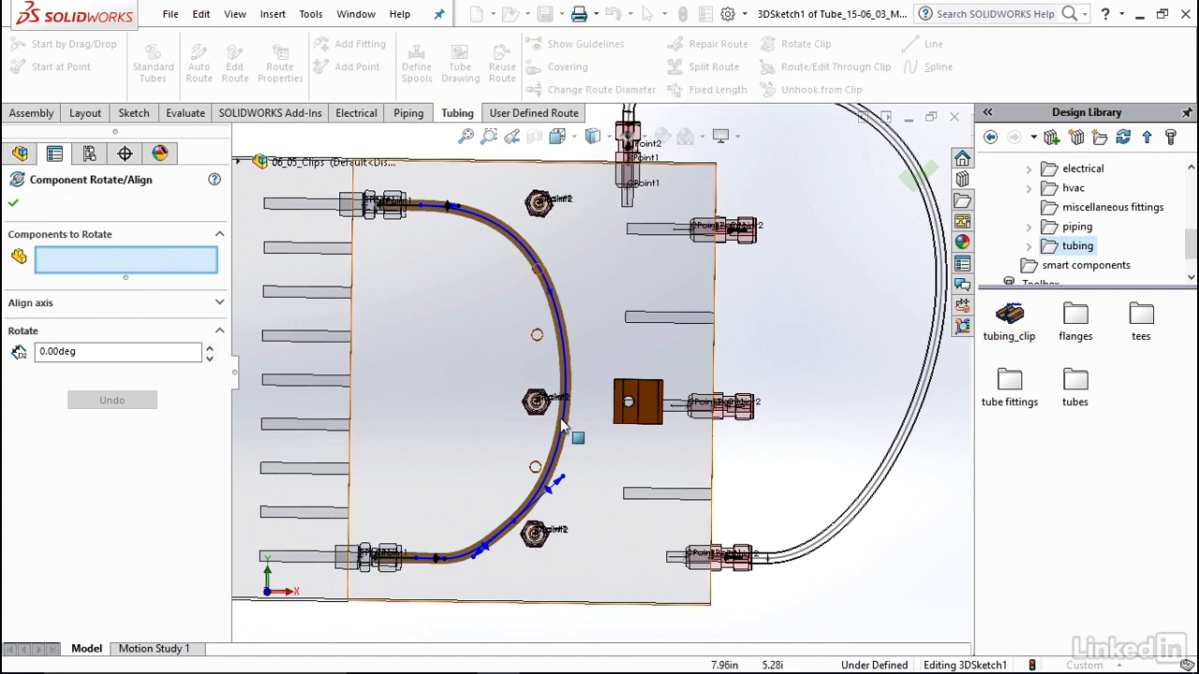
click(640, 402)
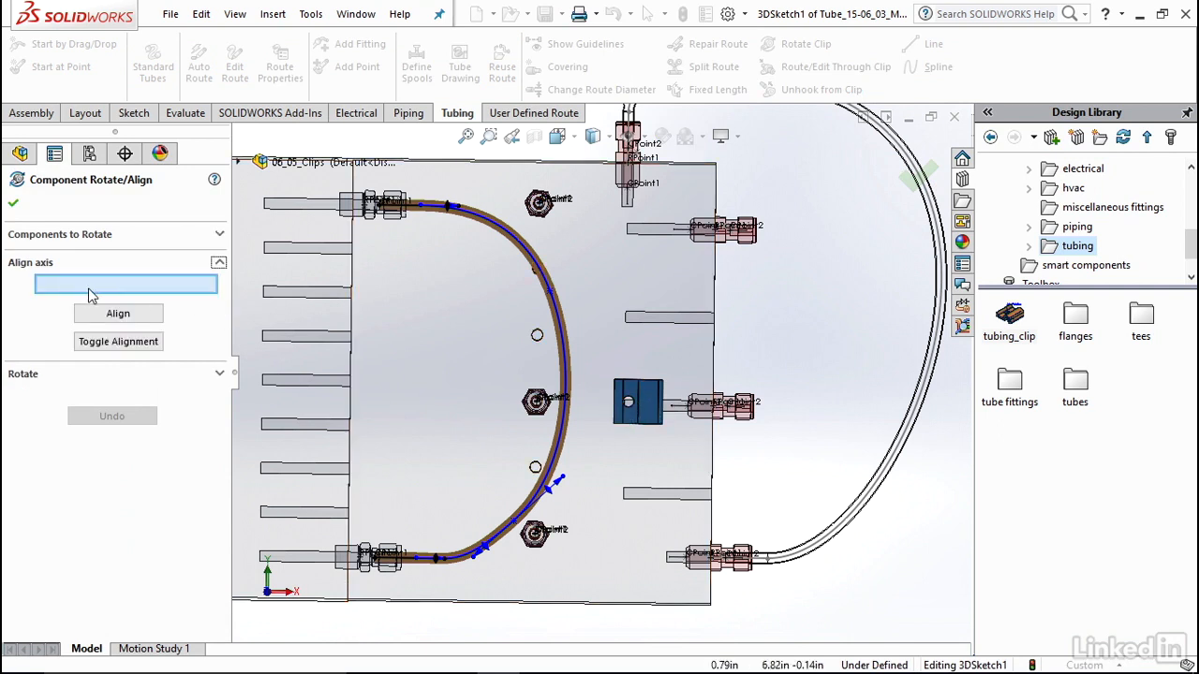
mouse_move(649, 417)
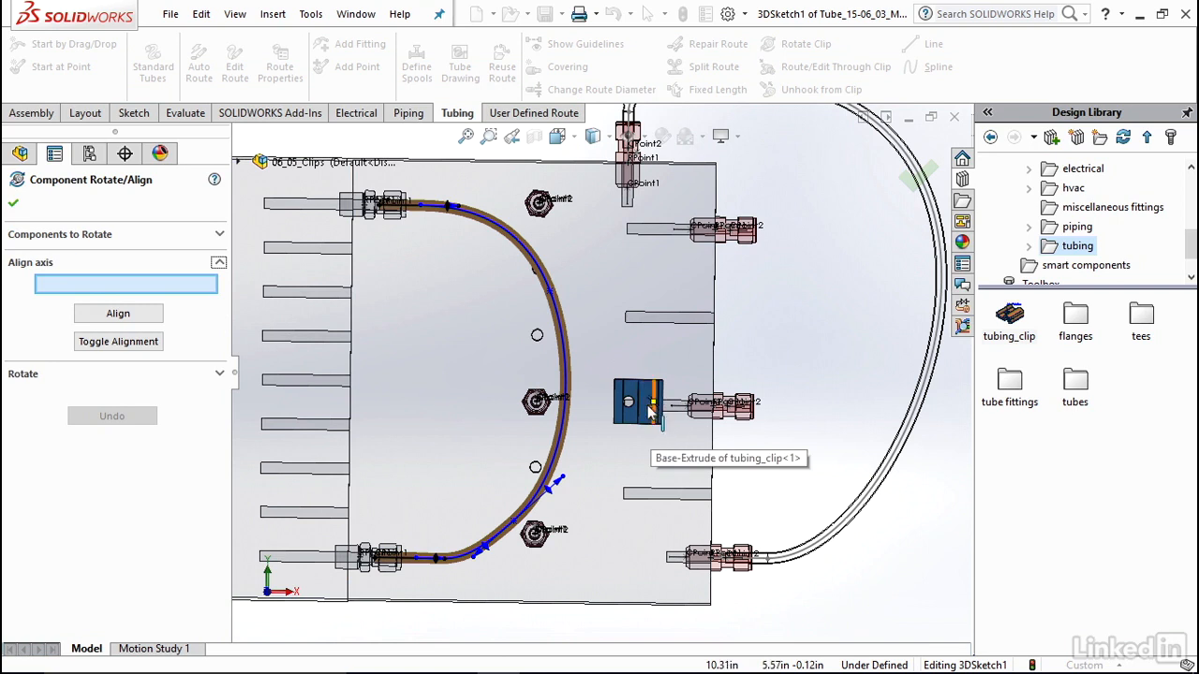
click(636, 405)
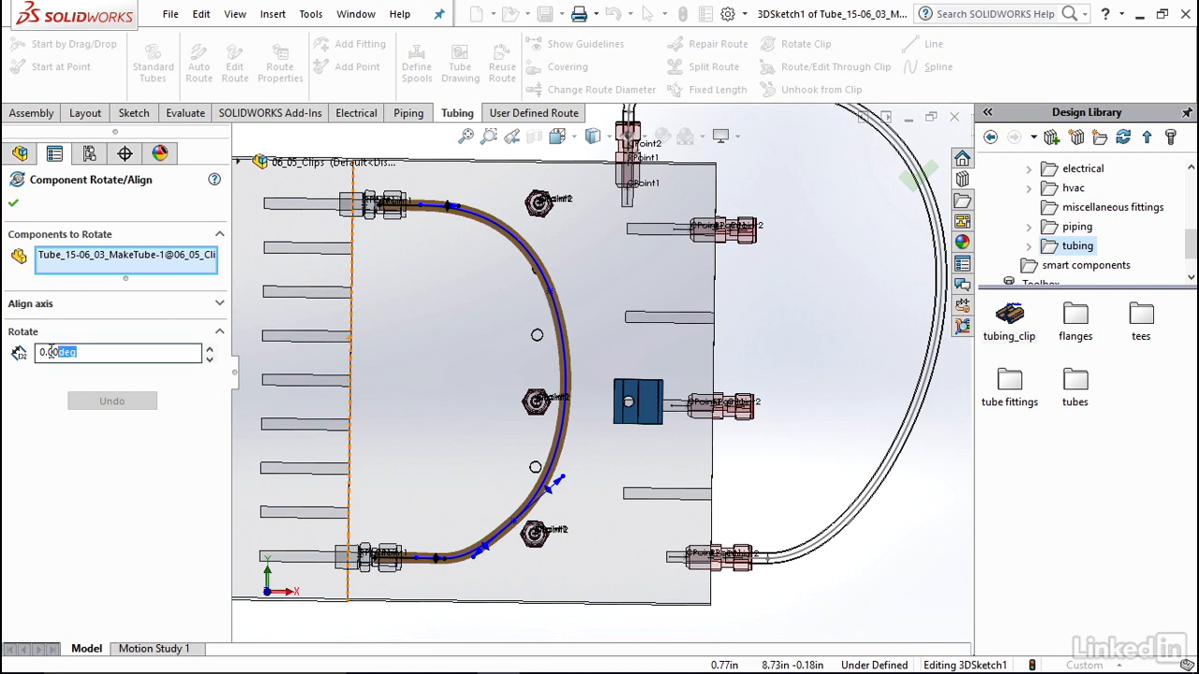
text(20)
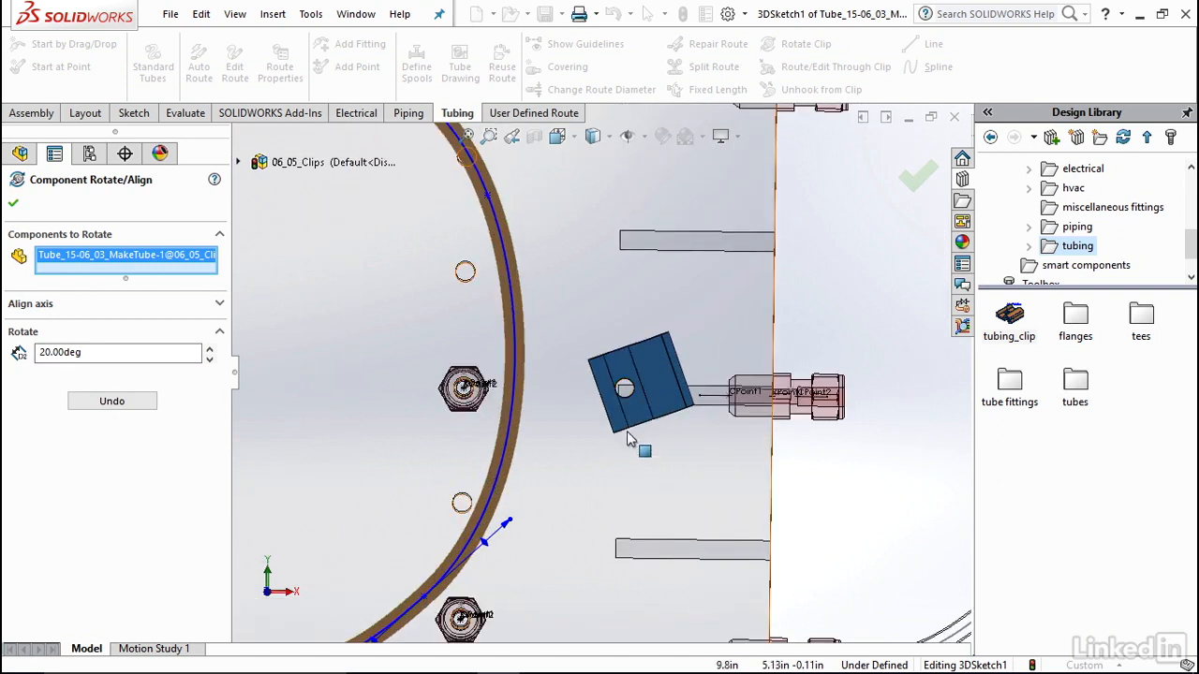
mouse_move(641, 403)
text(-20)
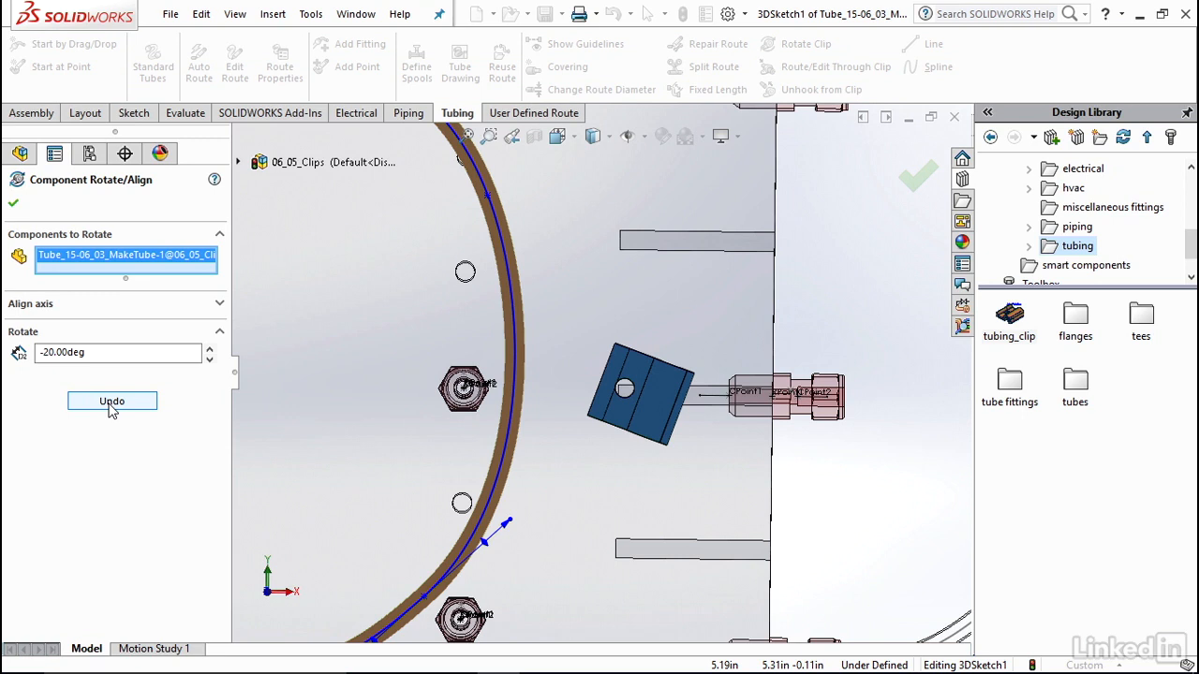
click(111, 401)
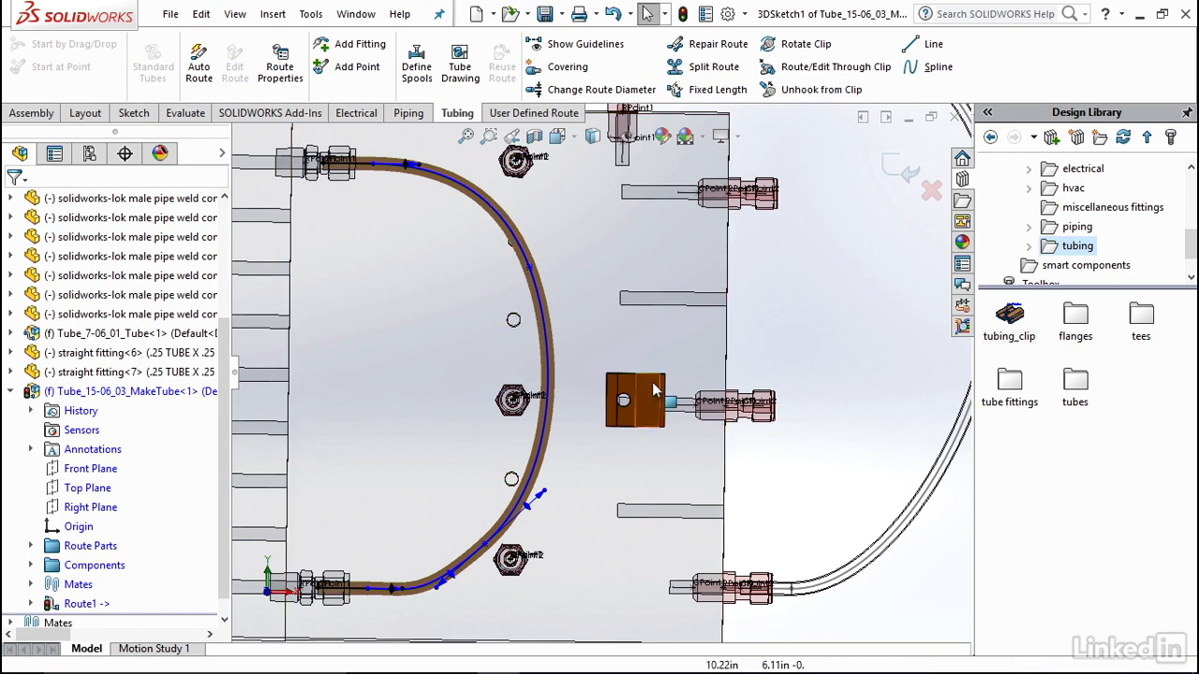
mouse_move(819, 66)
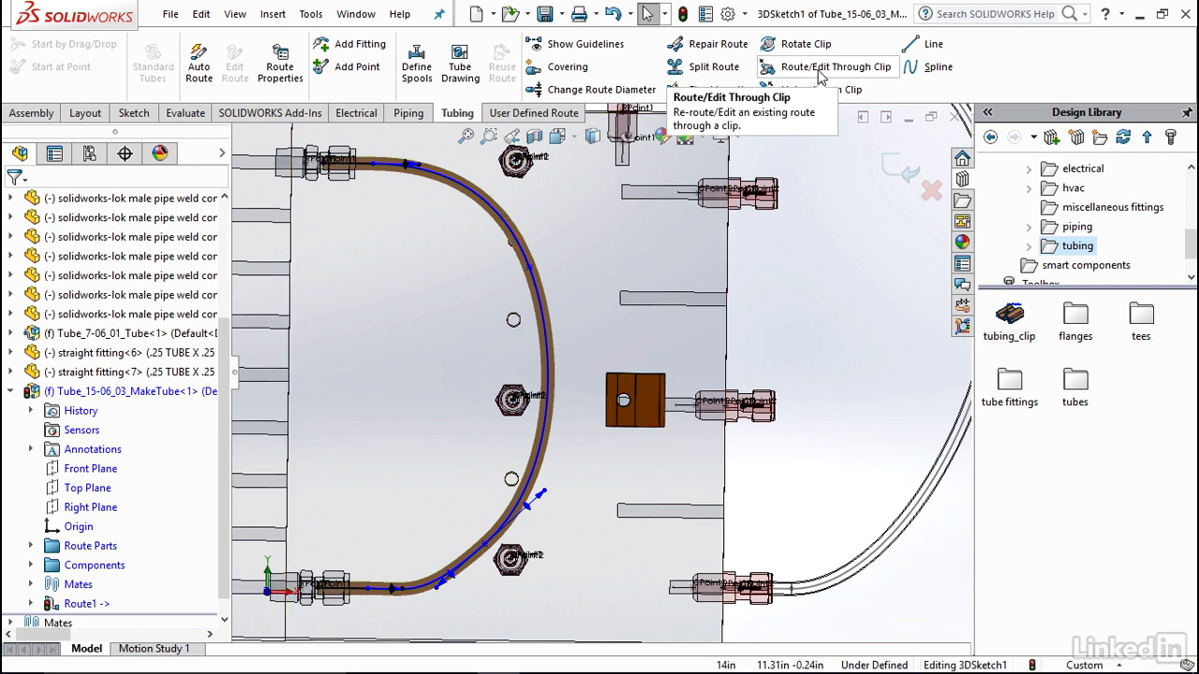
click(827, 67)
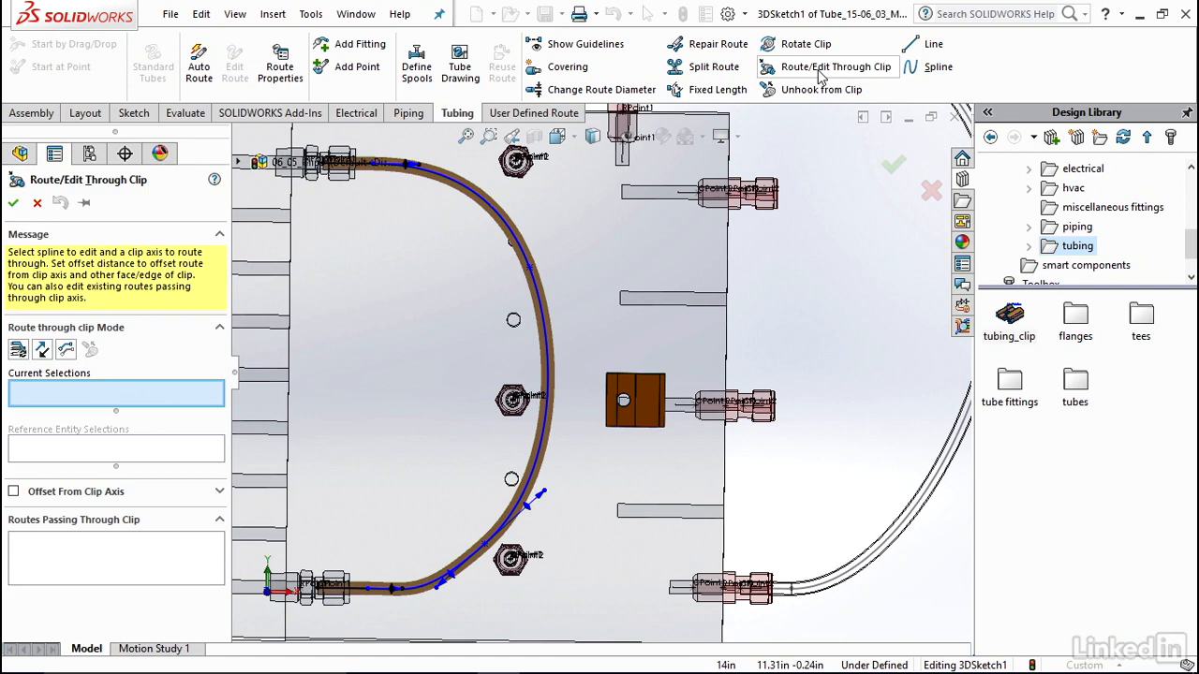
mouse_move(456, 335)
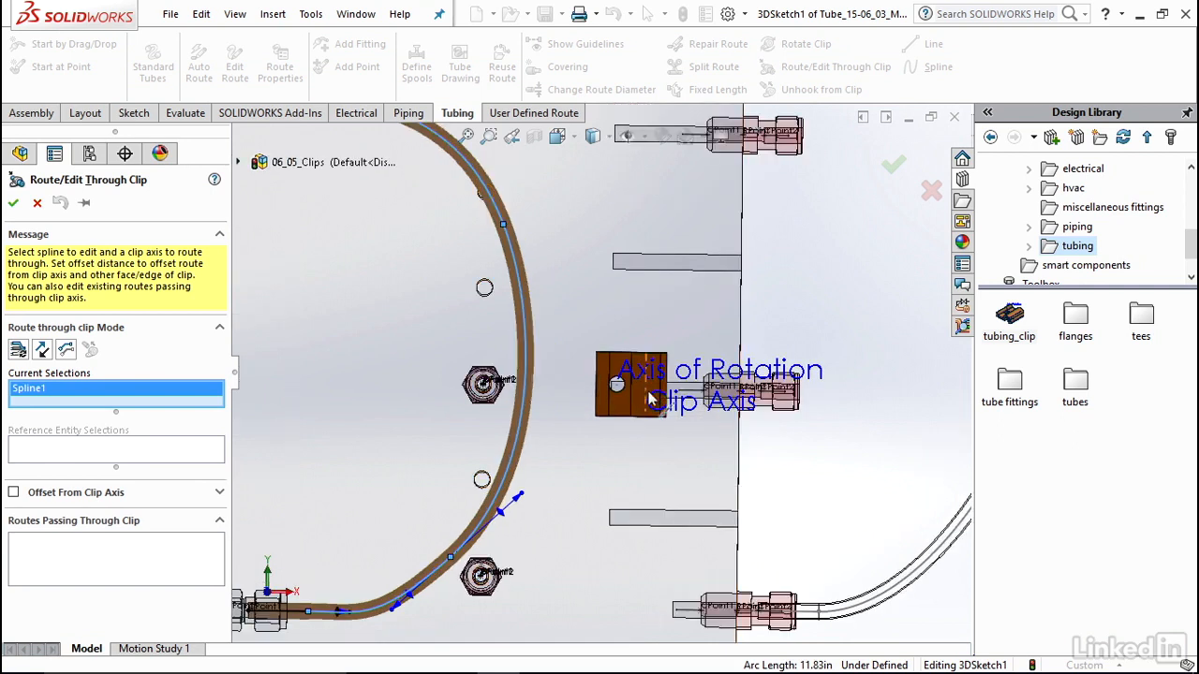
mouse_move(648, 396)
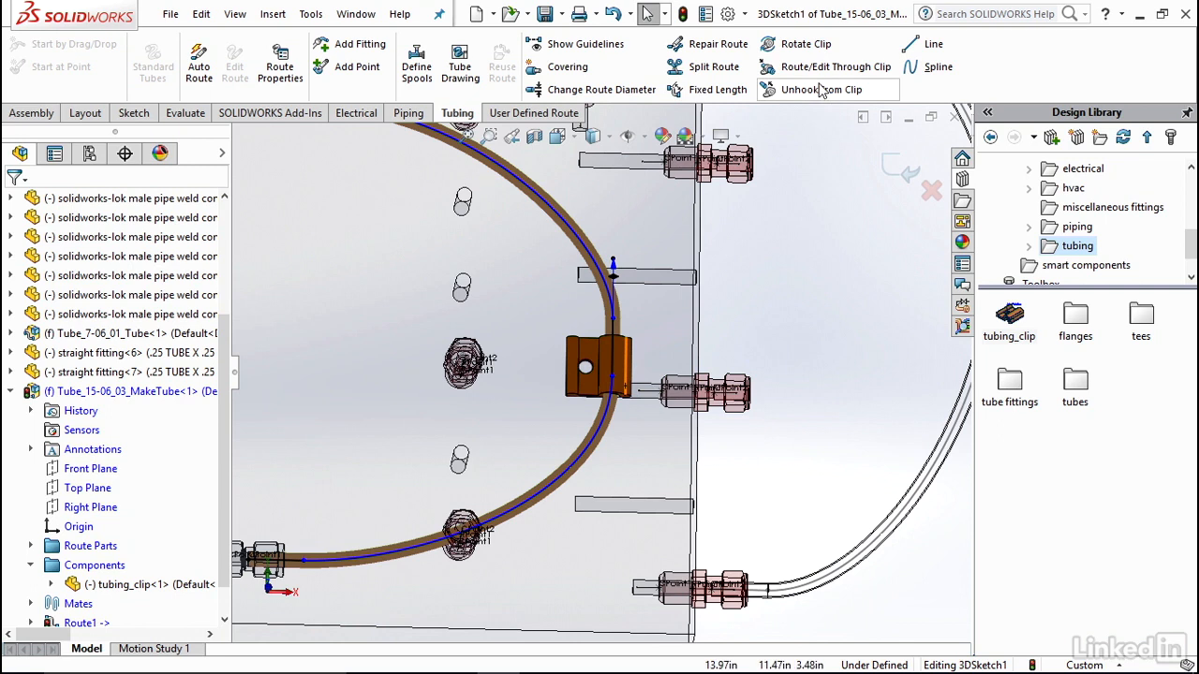
mouse_move(817, 89)
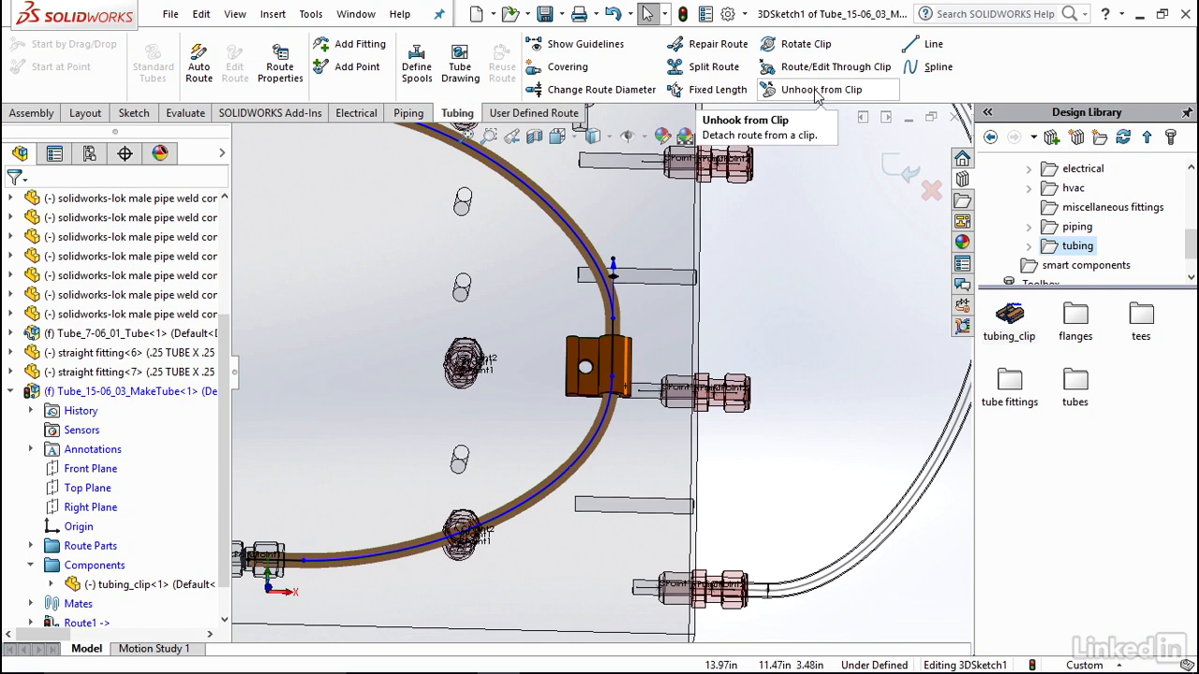
Launch Unhook from Clip from the Tubing tab
click(817, 89)
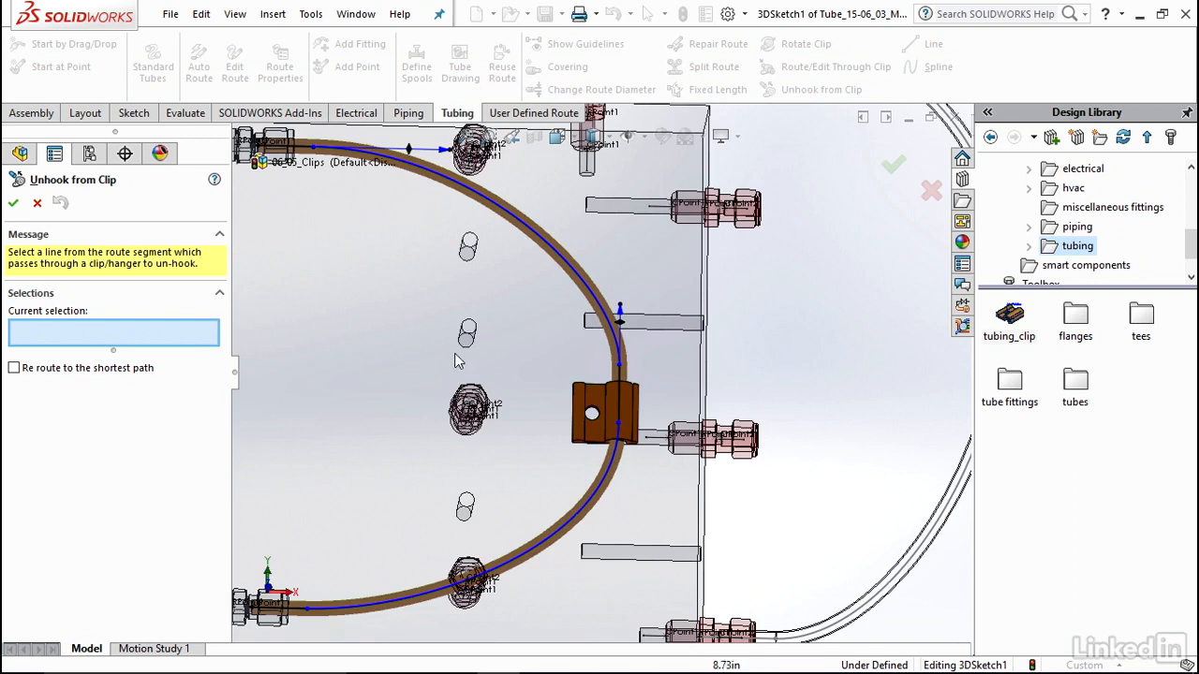
Enable Re route to the shortest path and pick a segment, which warns it isn't through a clip
click(14, 368)
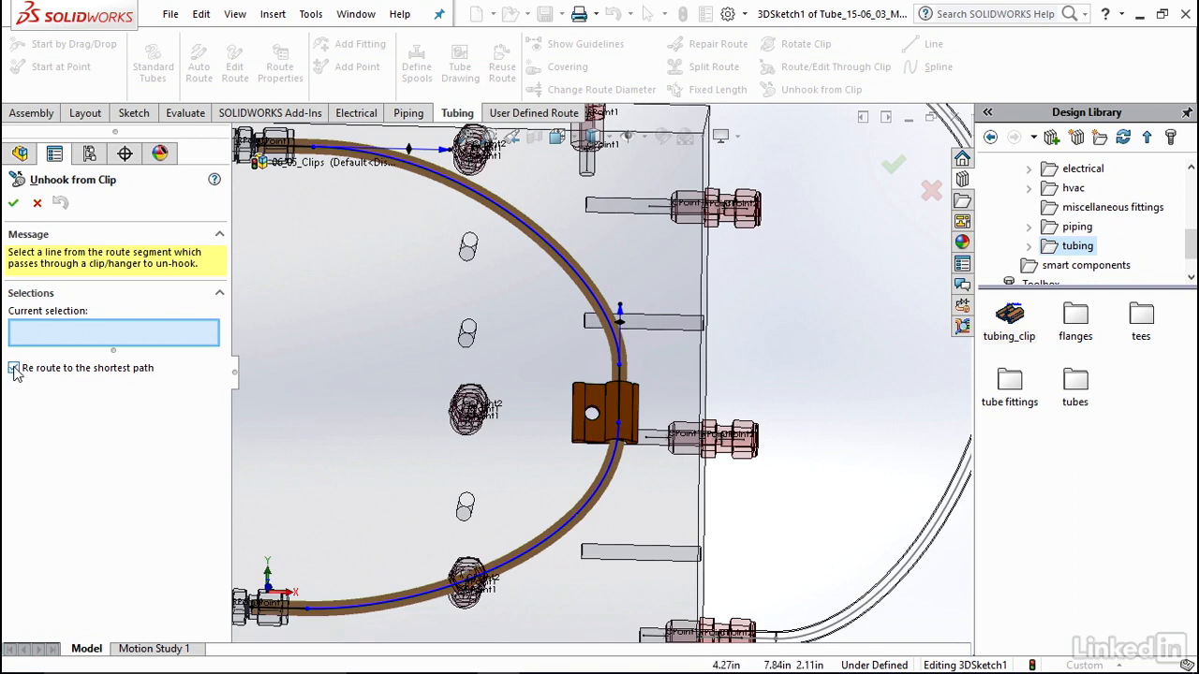
click(13, 368)
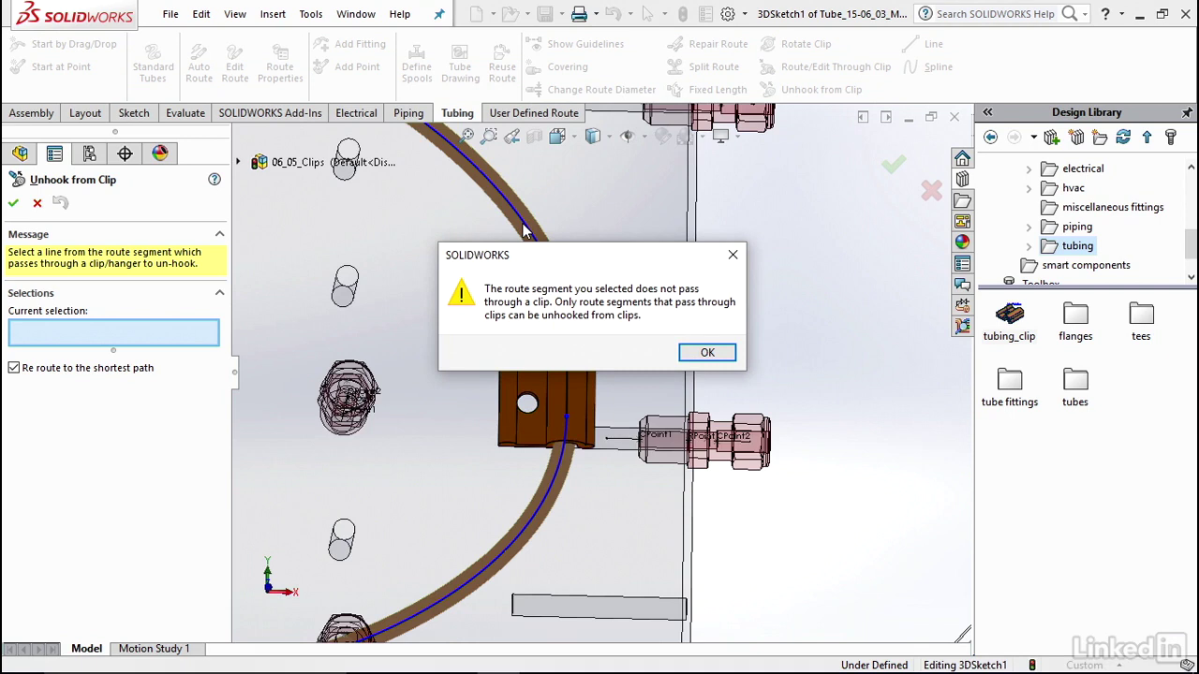
mouse_move(571, 254)
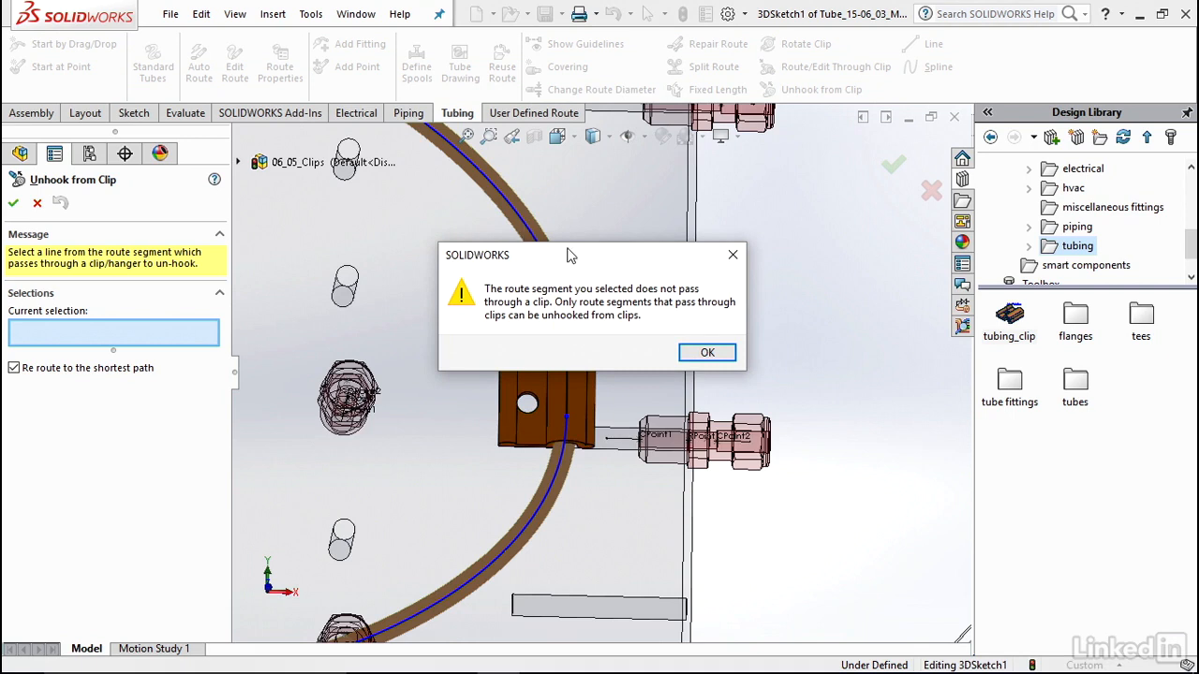
Dismiss the warning and unhook the tube spline near the lower fitting from the clip
click(706, 352)
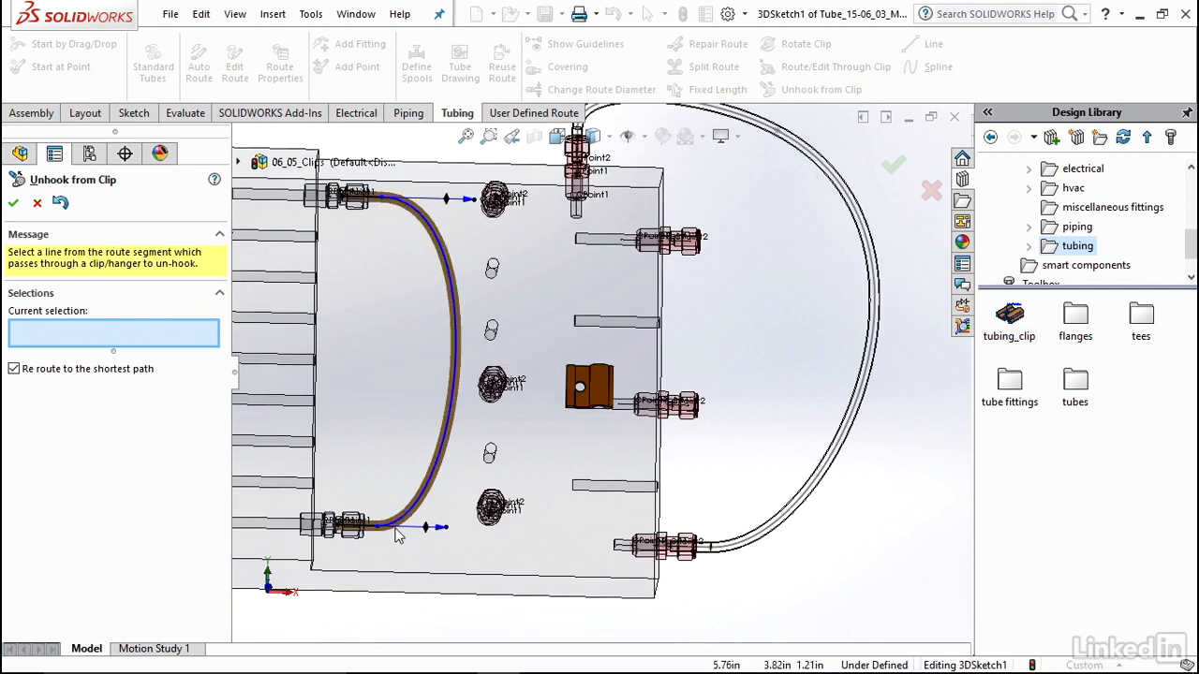
click(393, 529)
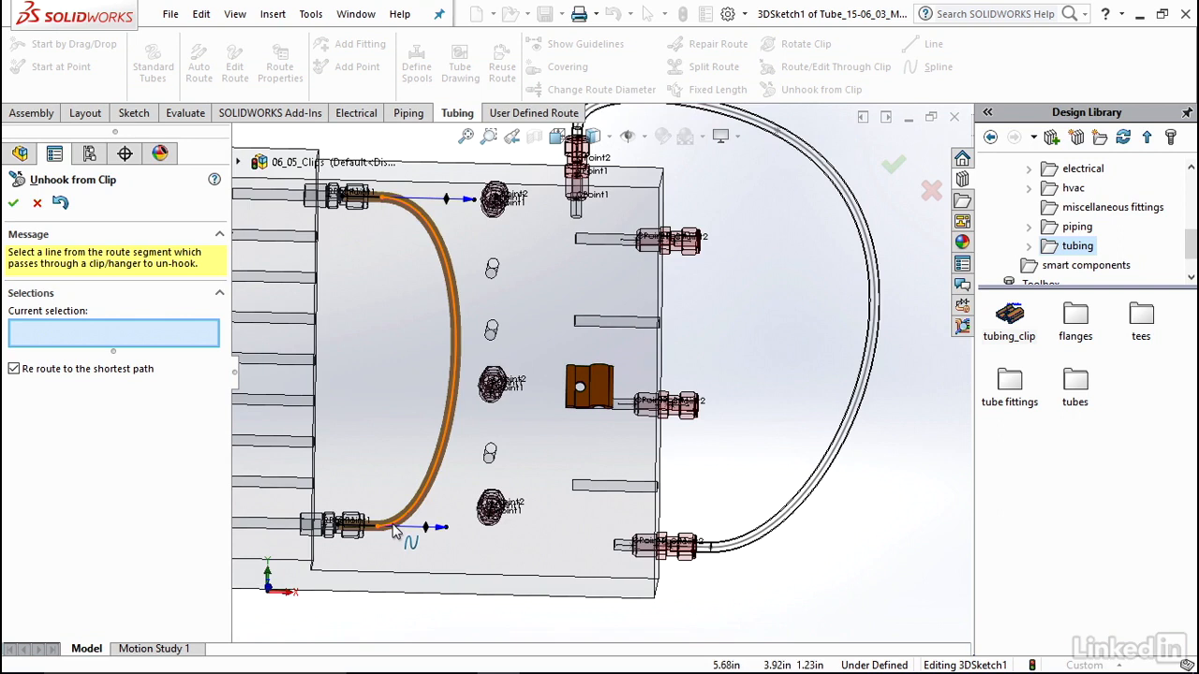